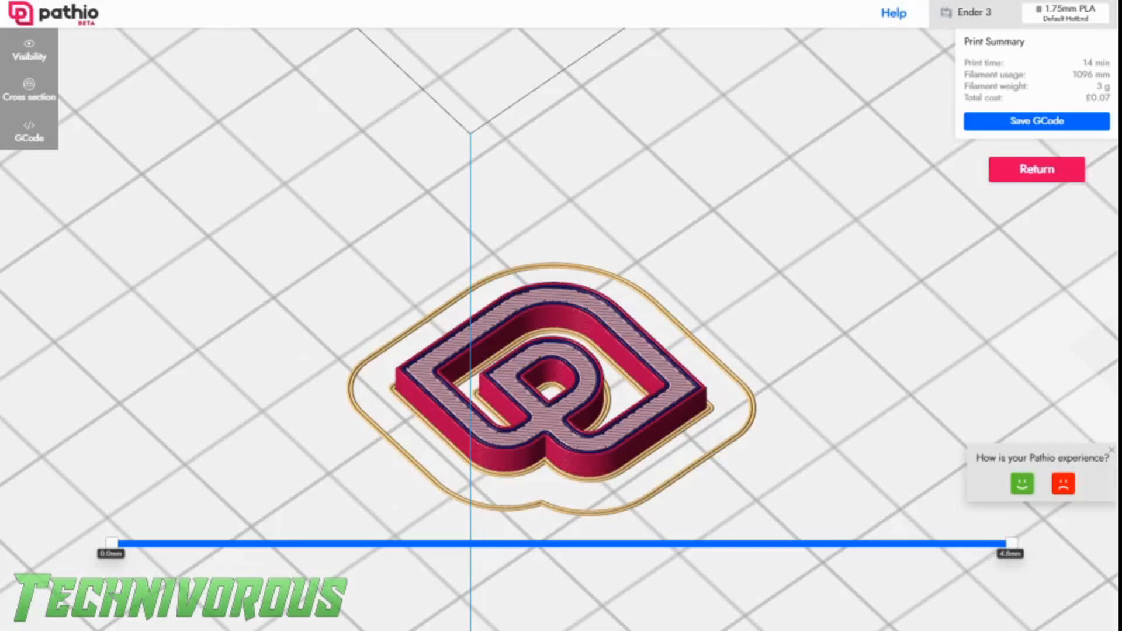
Return from the G-code preview, close the disk folder window and confirm deleting the old logo model
click(1034, 169)
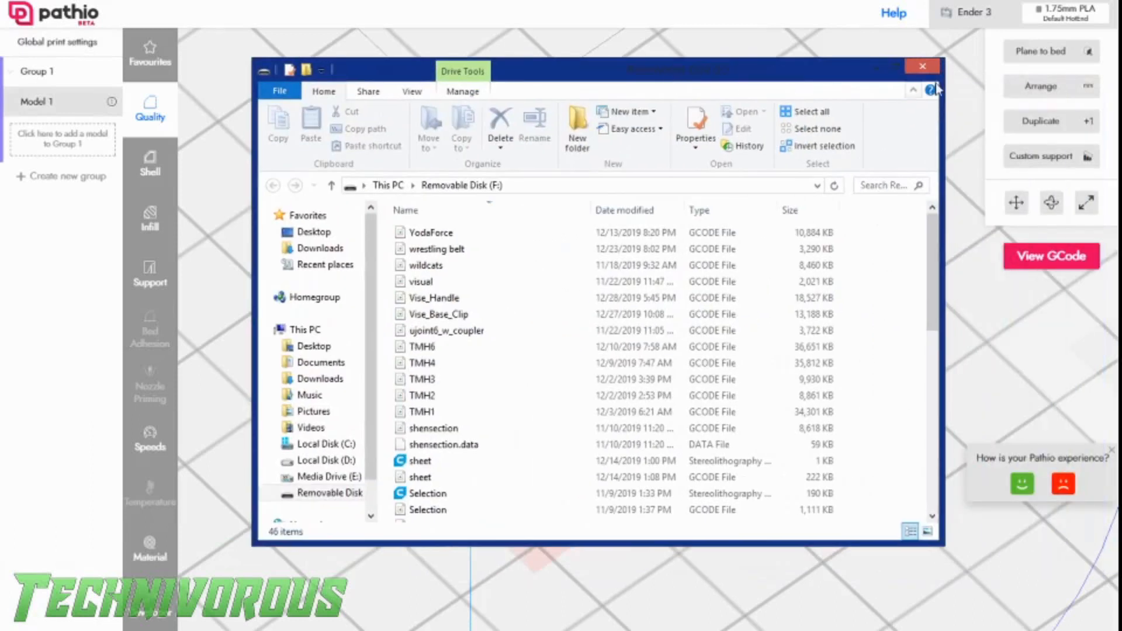
click(922, 66)
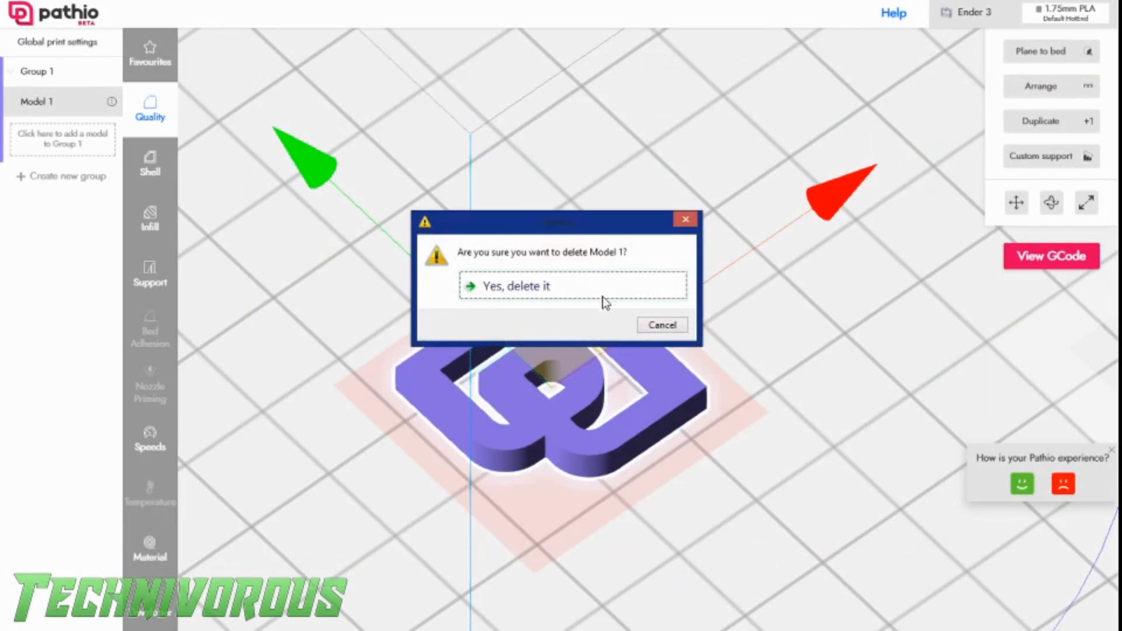
click(571, 285)
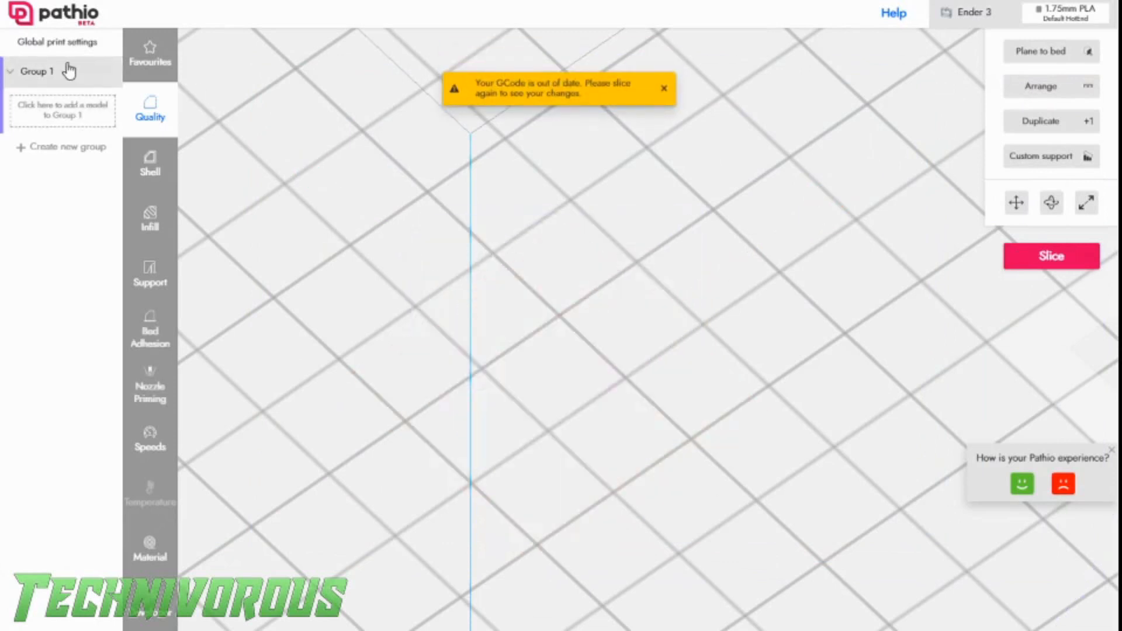
click(54, 12)
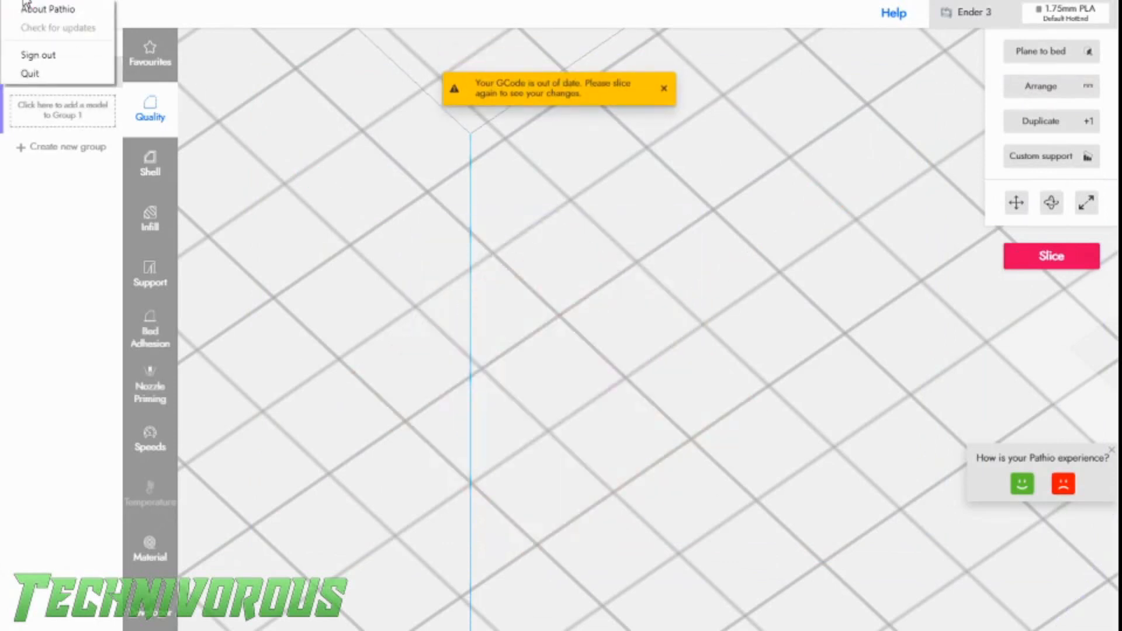
Dismiss the Pathio application menu
click(18, 11)
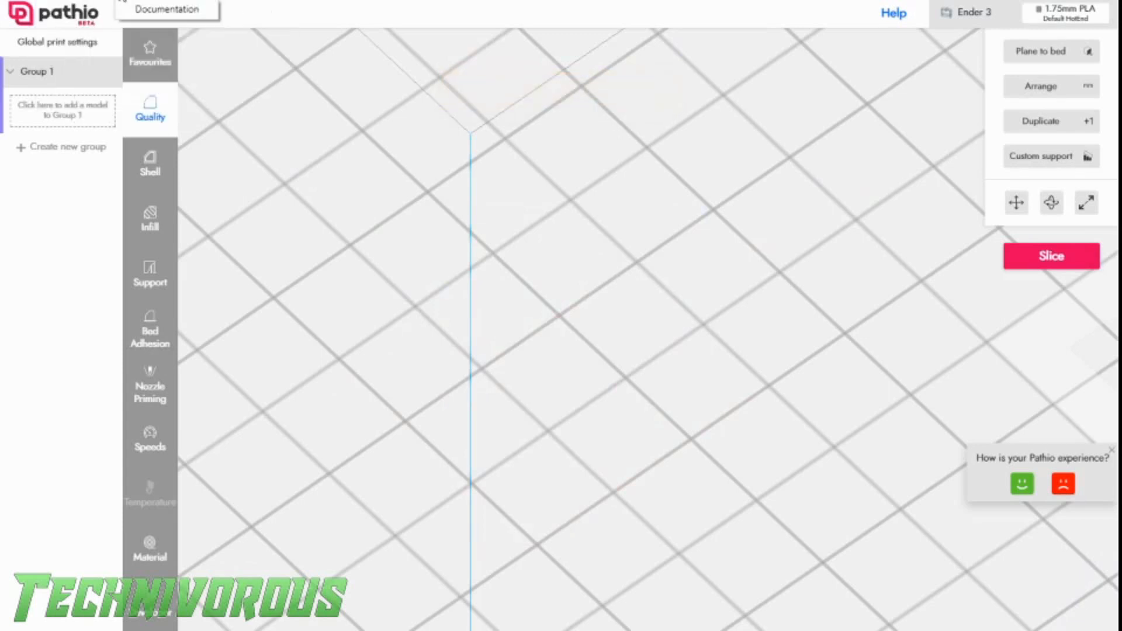
mouse_move(939, 193)
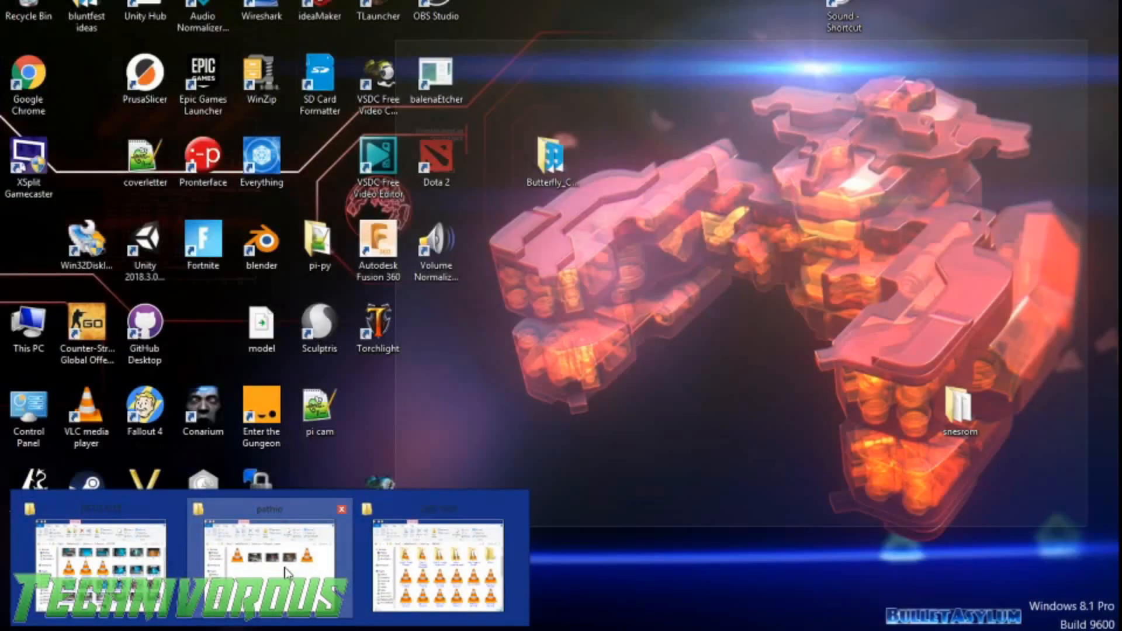
Bring the pathio folder window forward to reach the technivorous coin STL
click(269, 559)
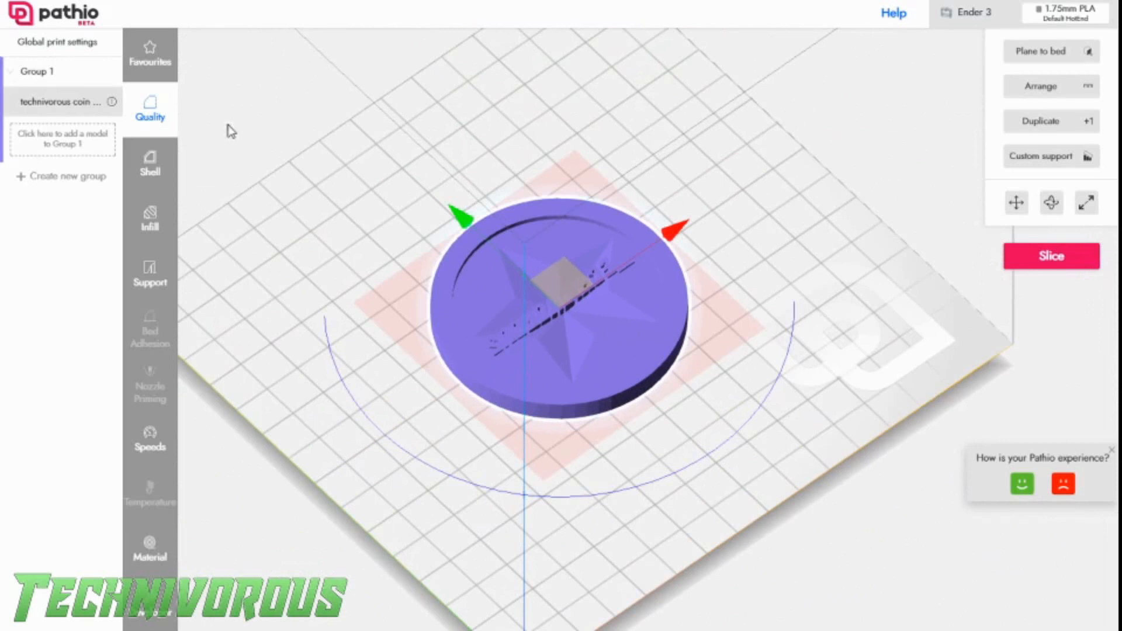
mouse_move(619, 352)
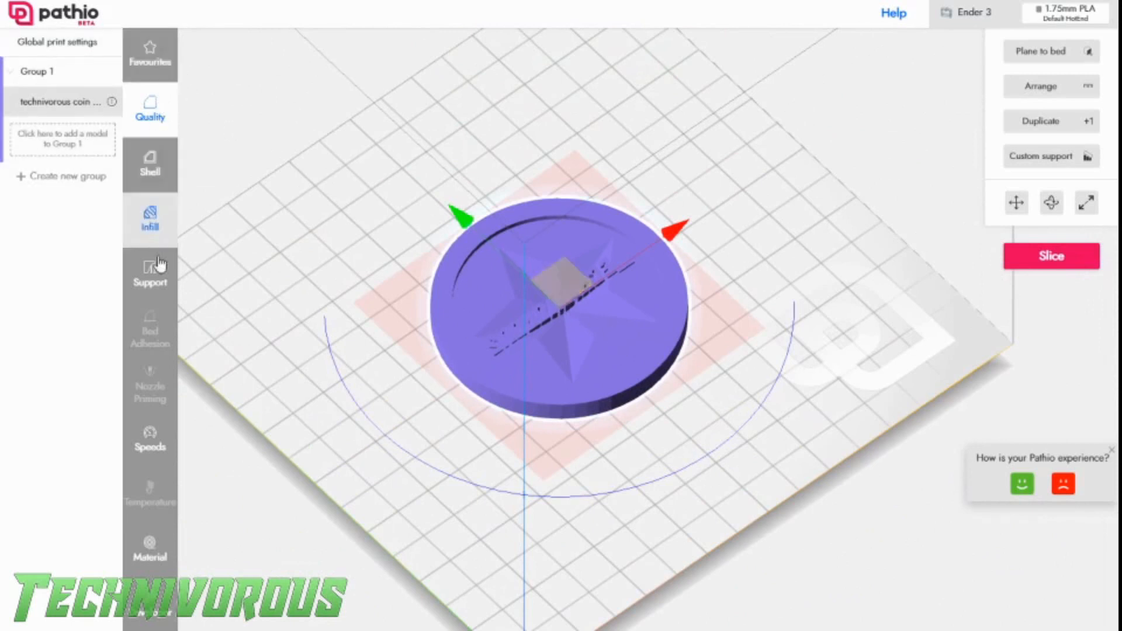
mouse_move(1015, 202)
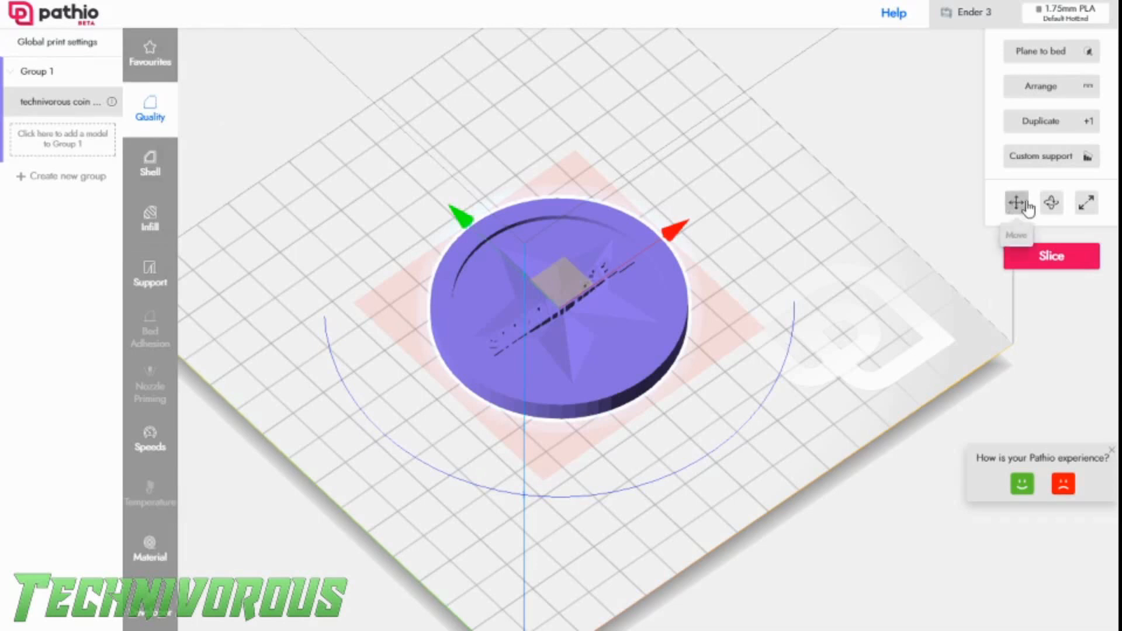
Scale the coin uniformly to 0.7 with the axis lock on and reselect it on the bed
click(1086, 203)
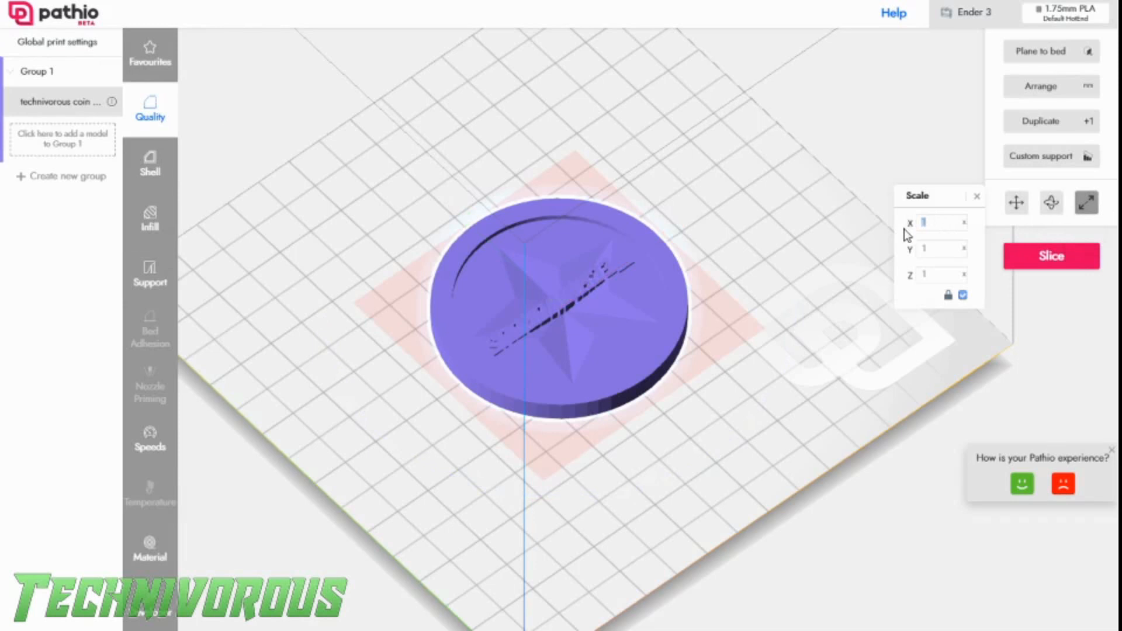
text(0.7)
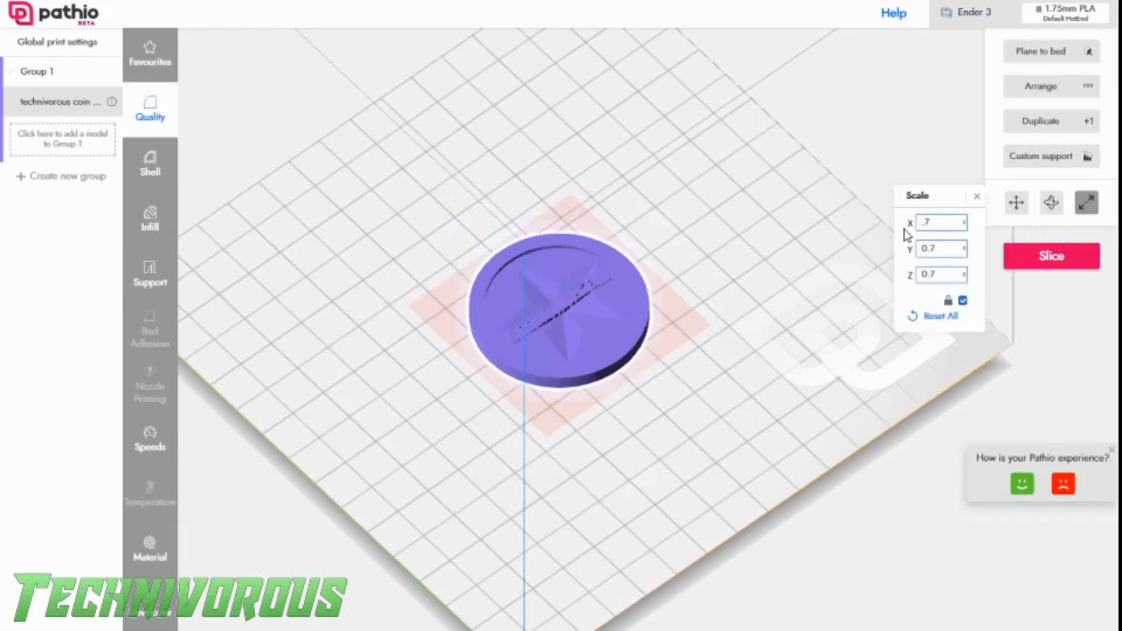
mouse_move(1050, 202)
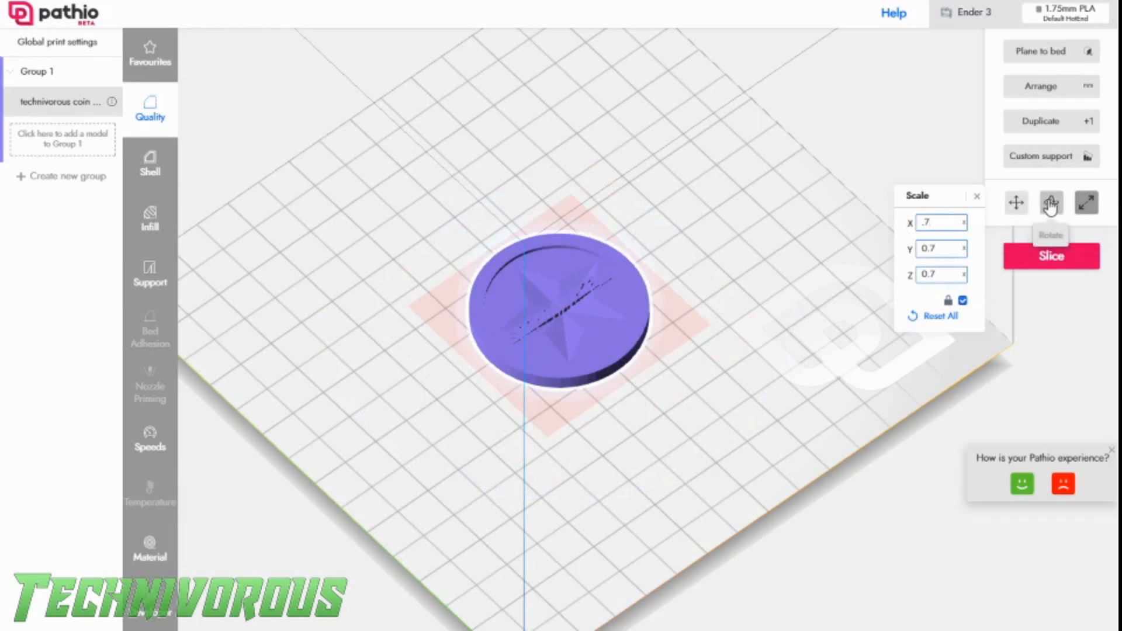
mouse_move(1058, 108)
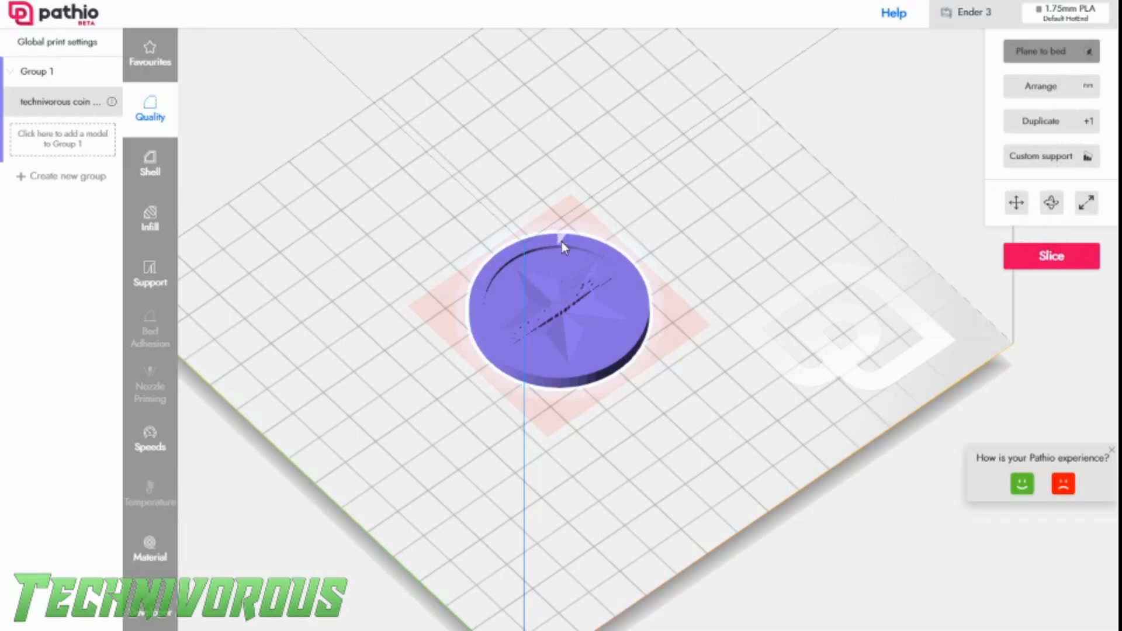
click(1050, 50)
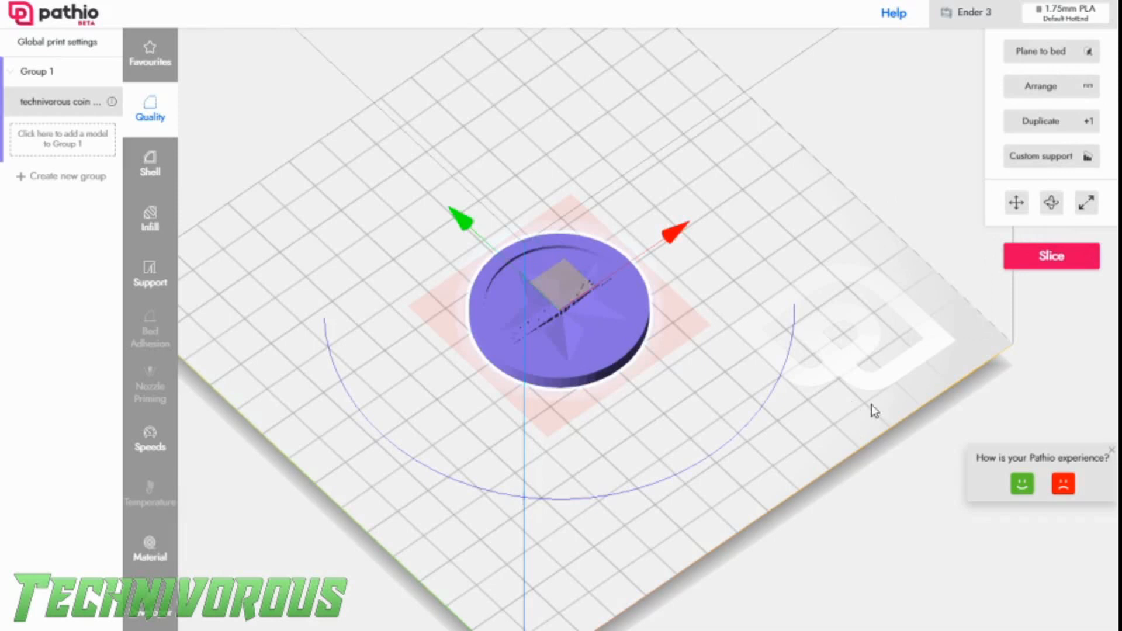
mouse_move(958, 207)
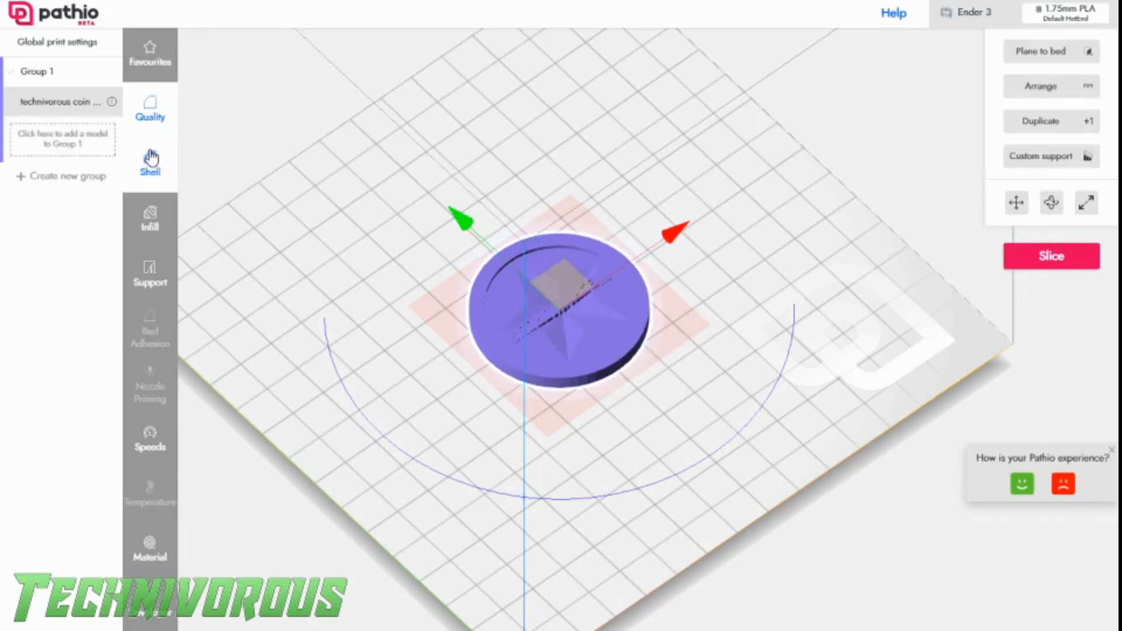
Browse the coin's Shell, Quality and Infill settings to review its current values
click(150, 163)
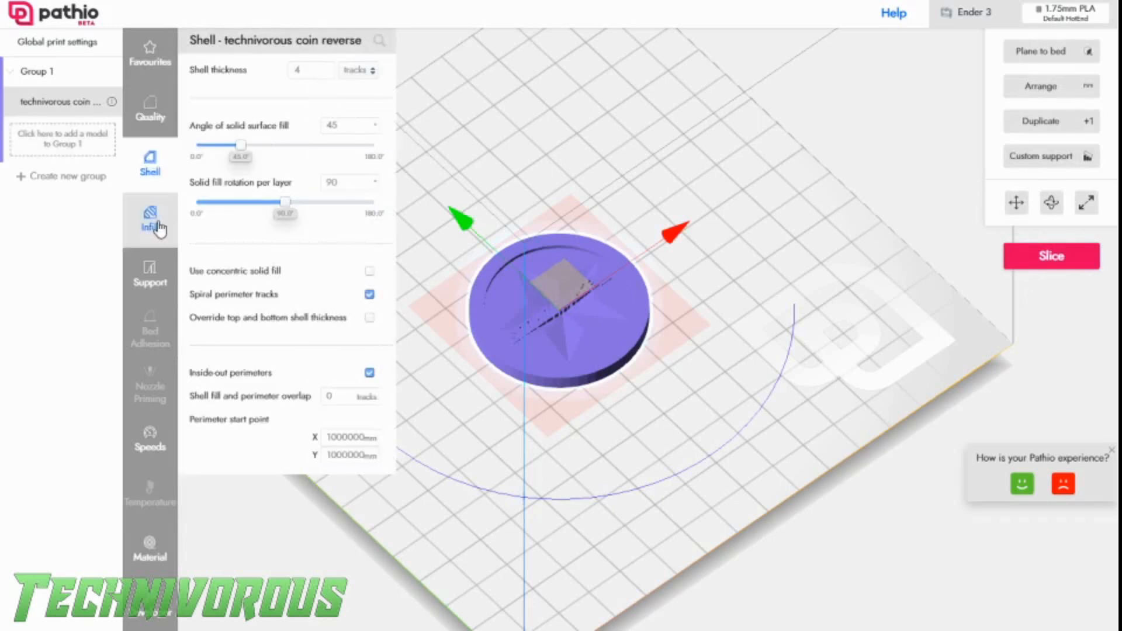
click(150, 108)
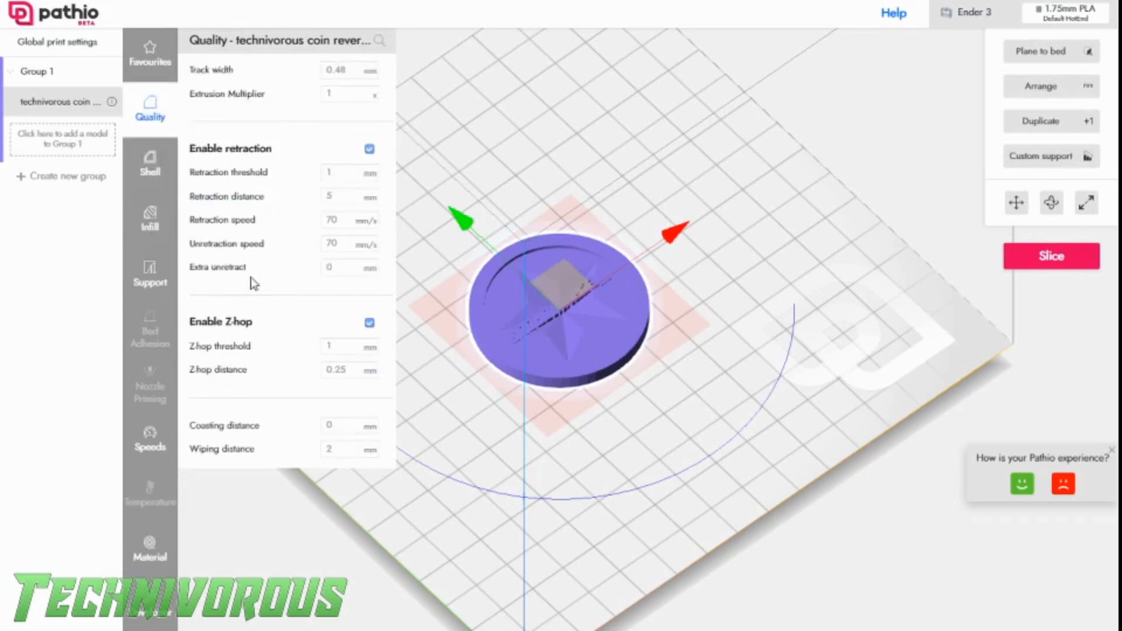
mouse_move(282, 414)
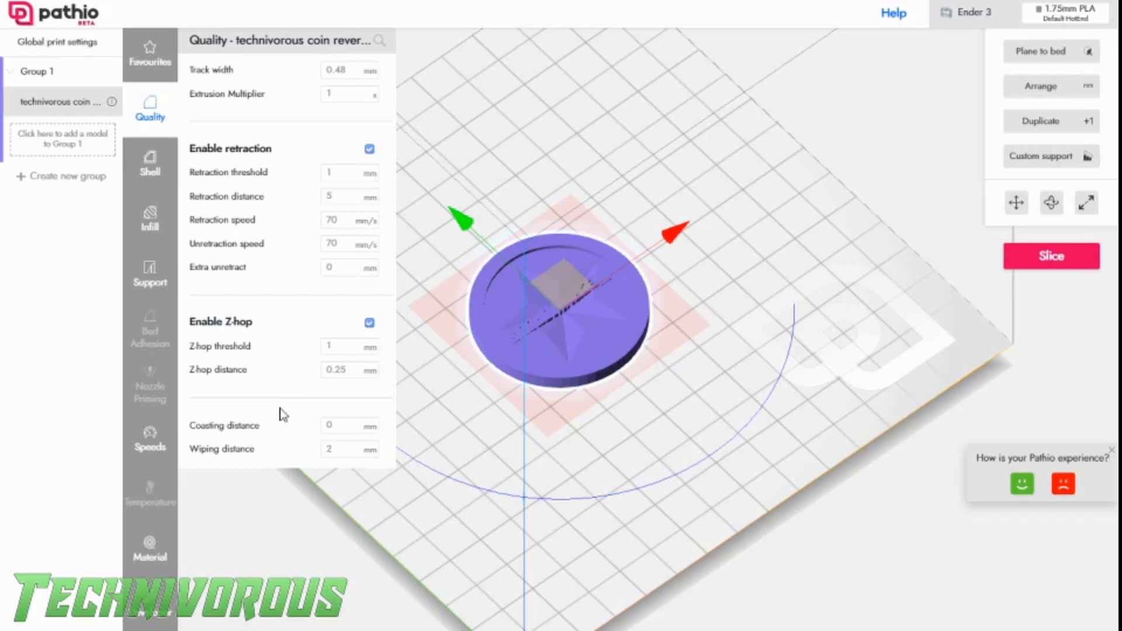
click(149, 165)
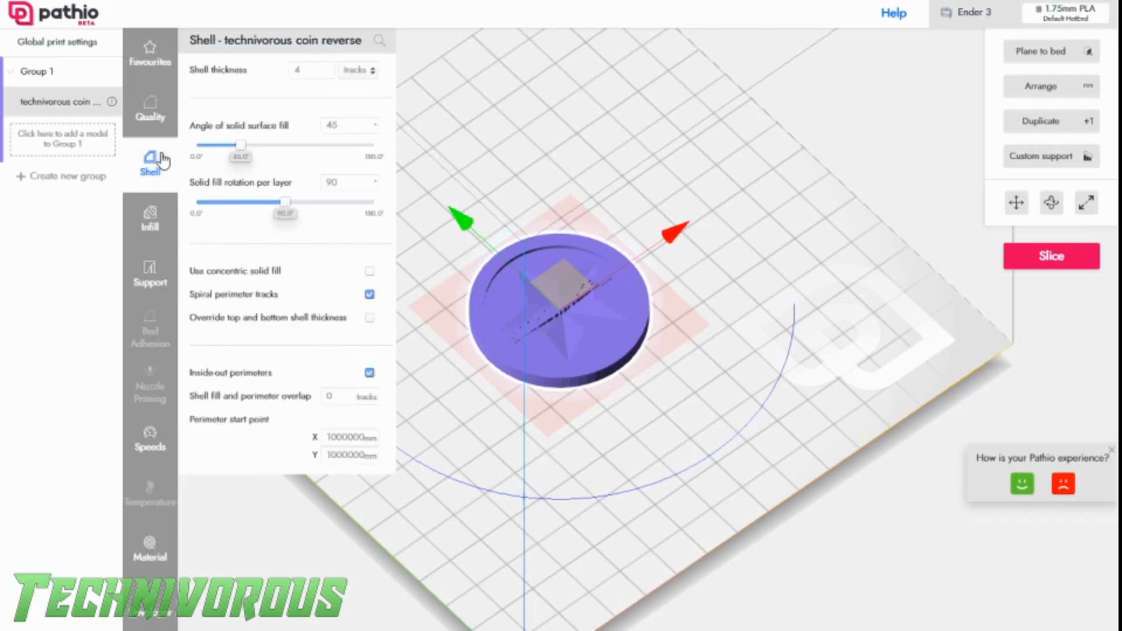
mouse_move(256, 153)
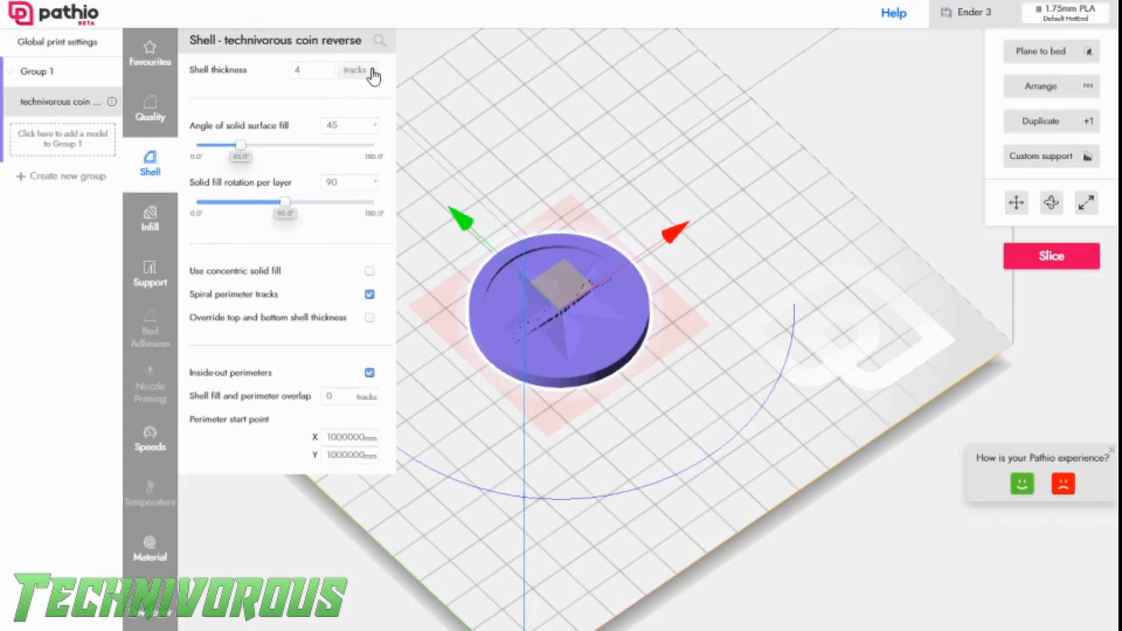
mouse_move(375, 273)
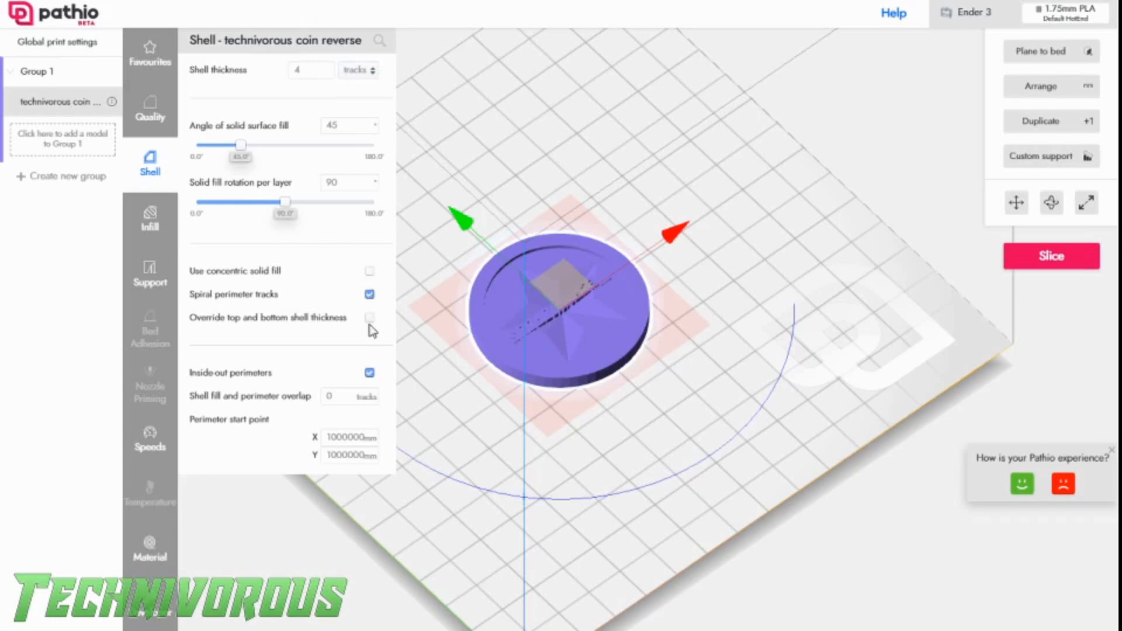
mouse_move(336, 419)
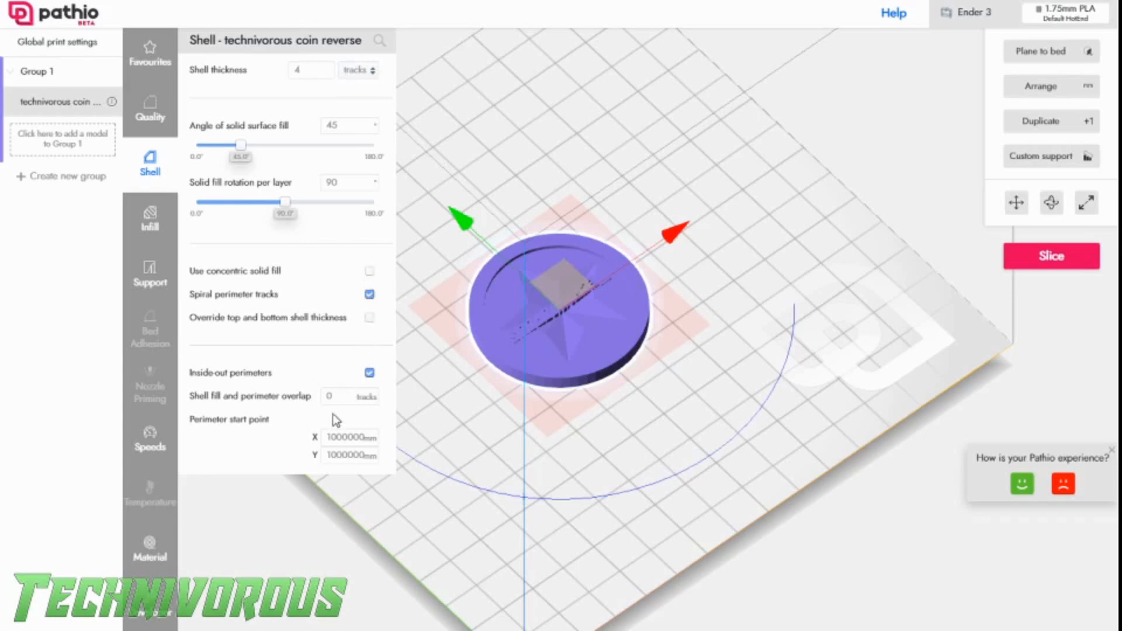
click(150, 218)
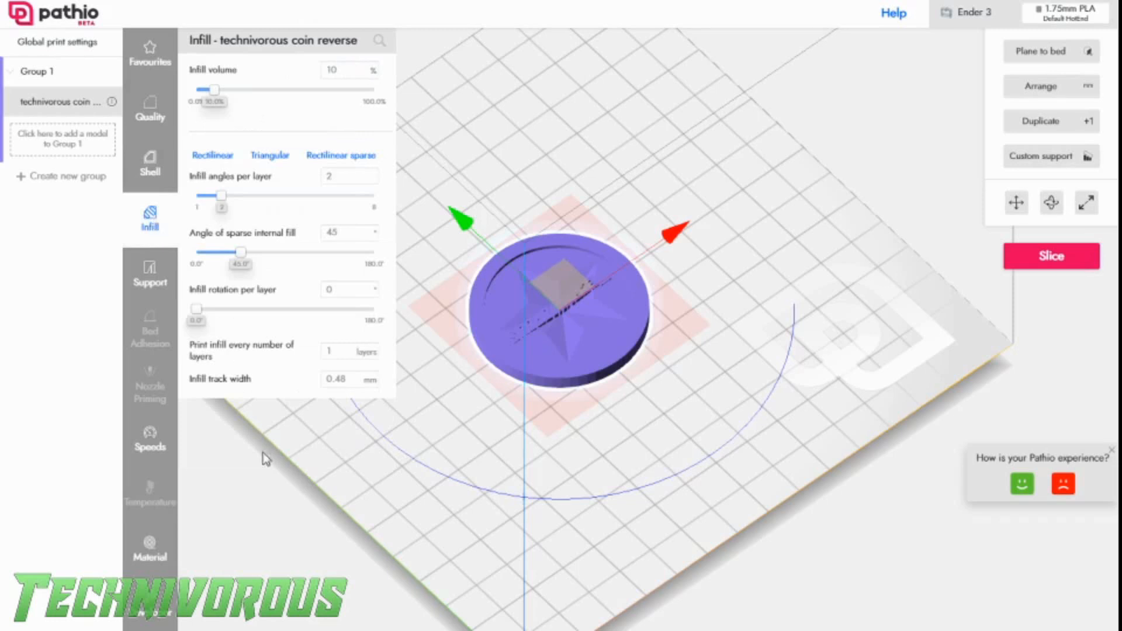
Compare the global shell settings, return to the coin's Infill settings and drag infill volume from 10% to 17.5%
click(150, 169)
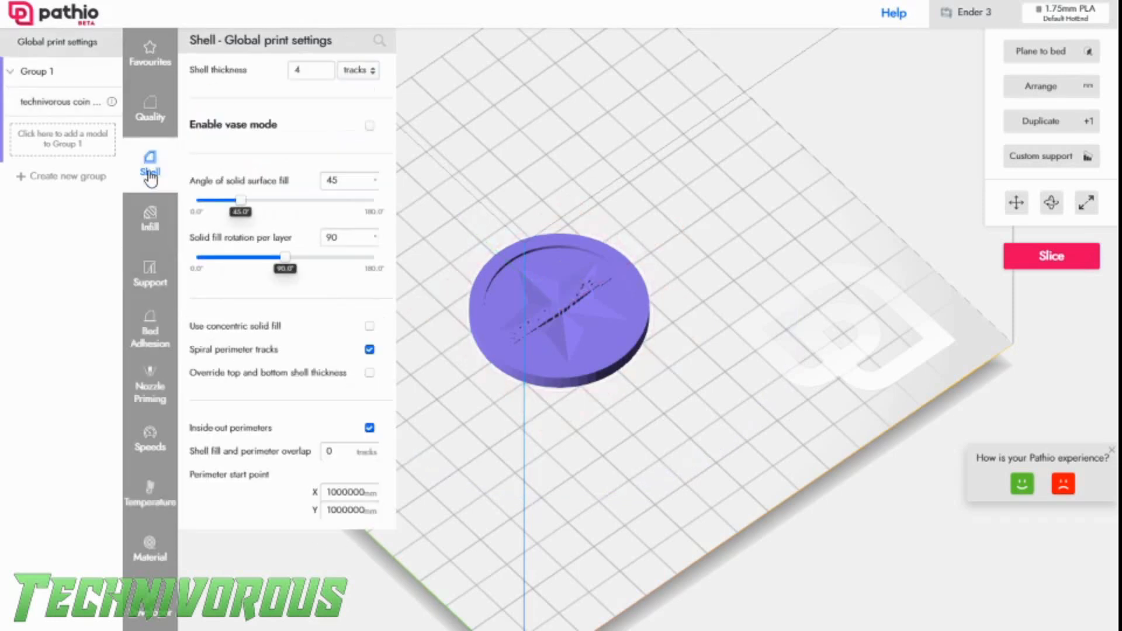
mouse_move(274, 455)
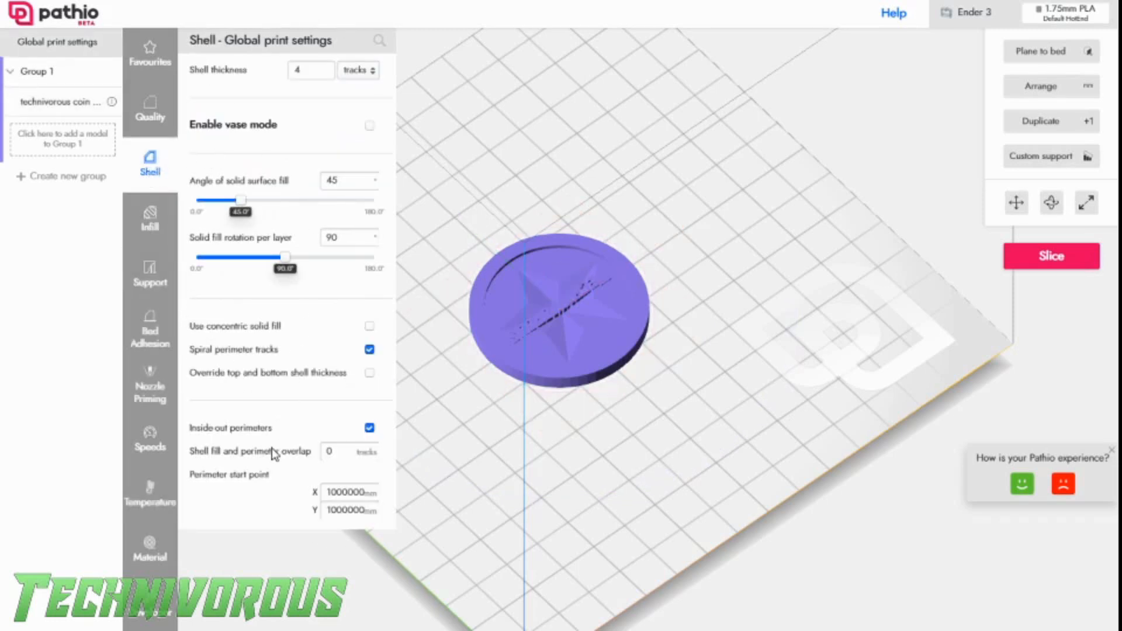
click(558, 315)
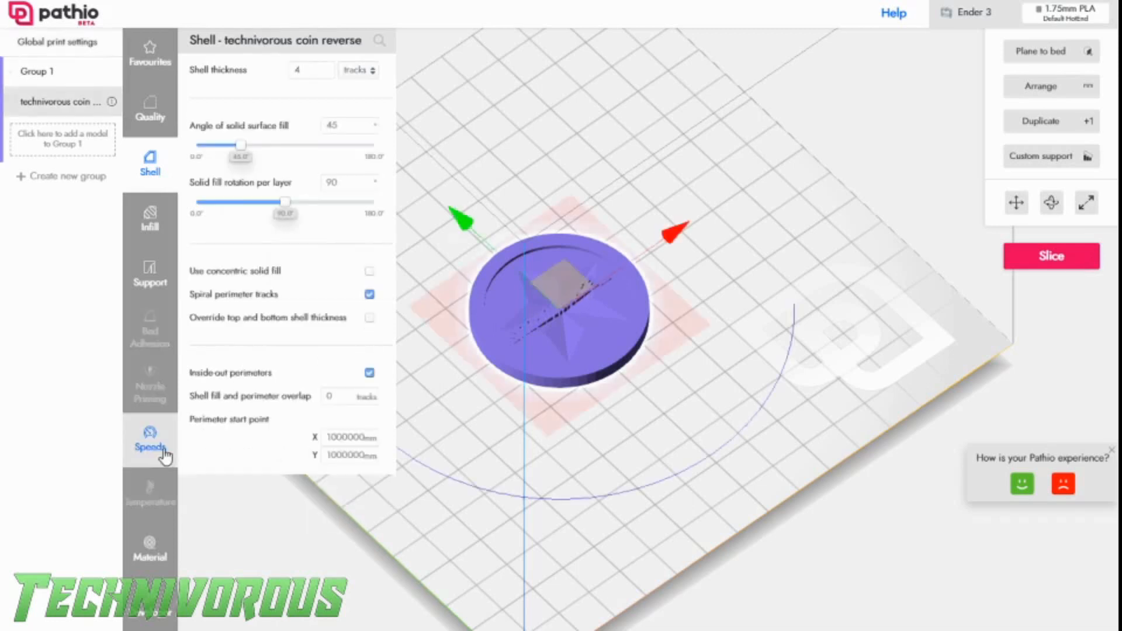
mouse_move(150, 278)
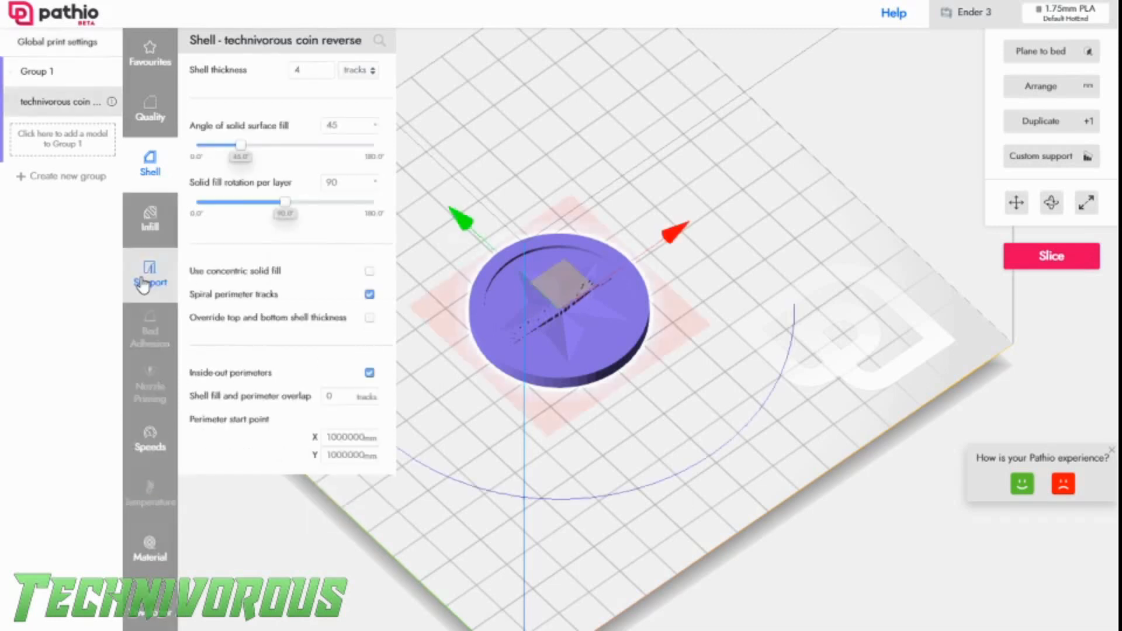
click(149, 217)
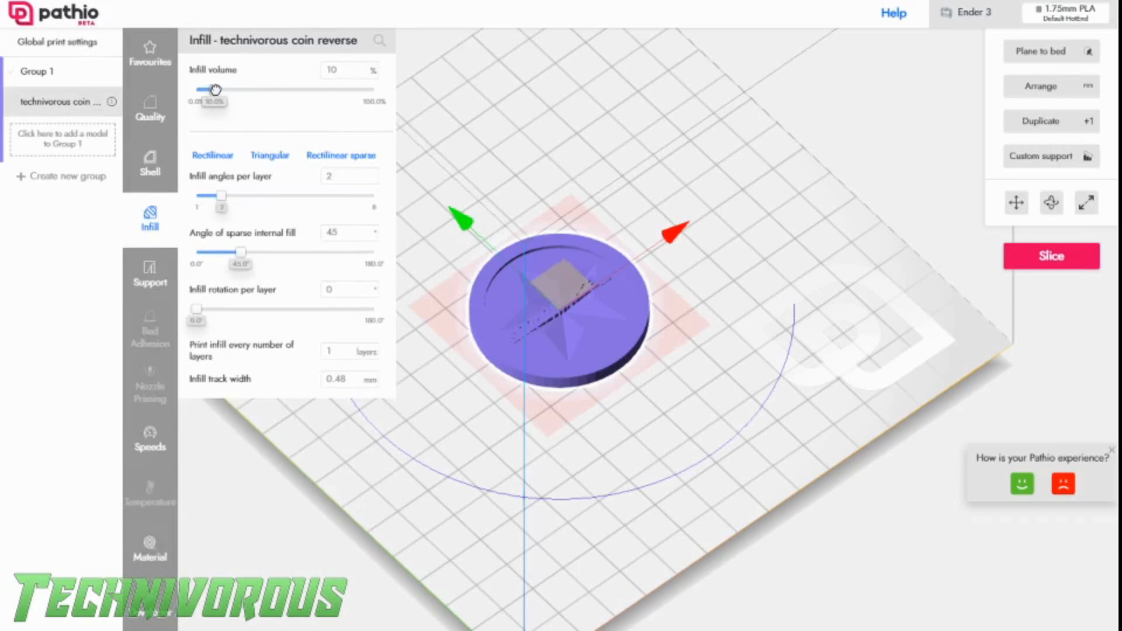
drag(211, 88, 228, 88)
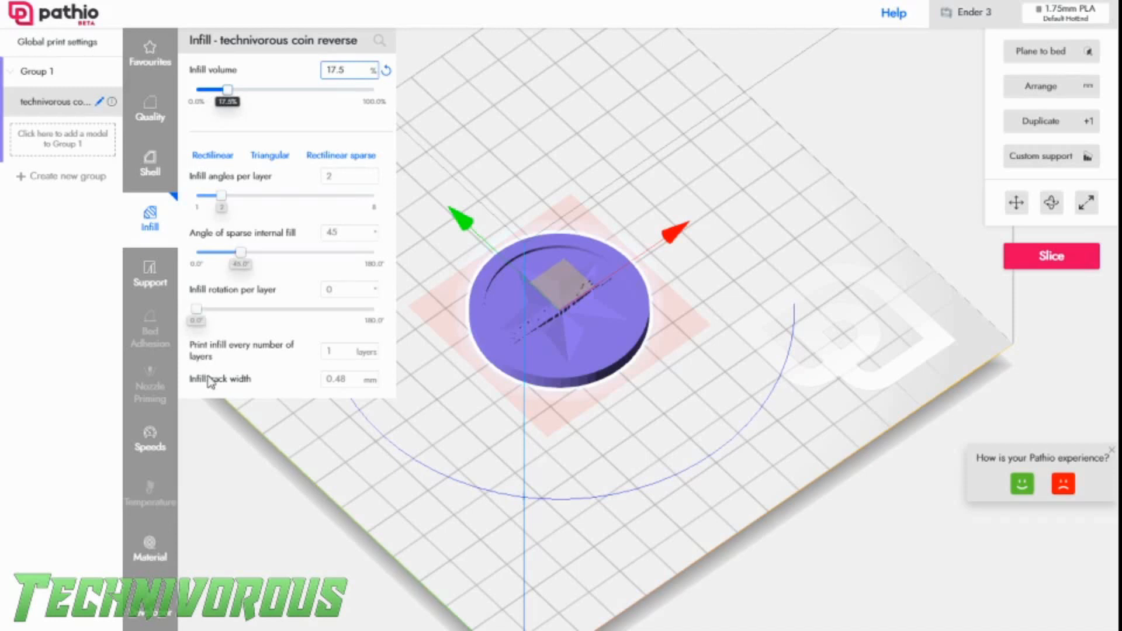
mouse_move(1023, 270)
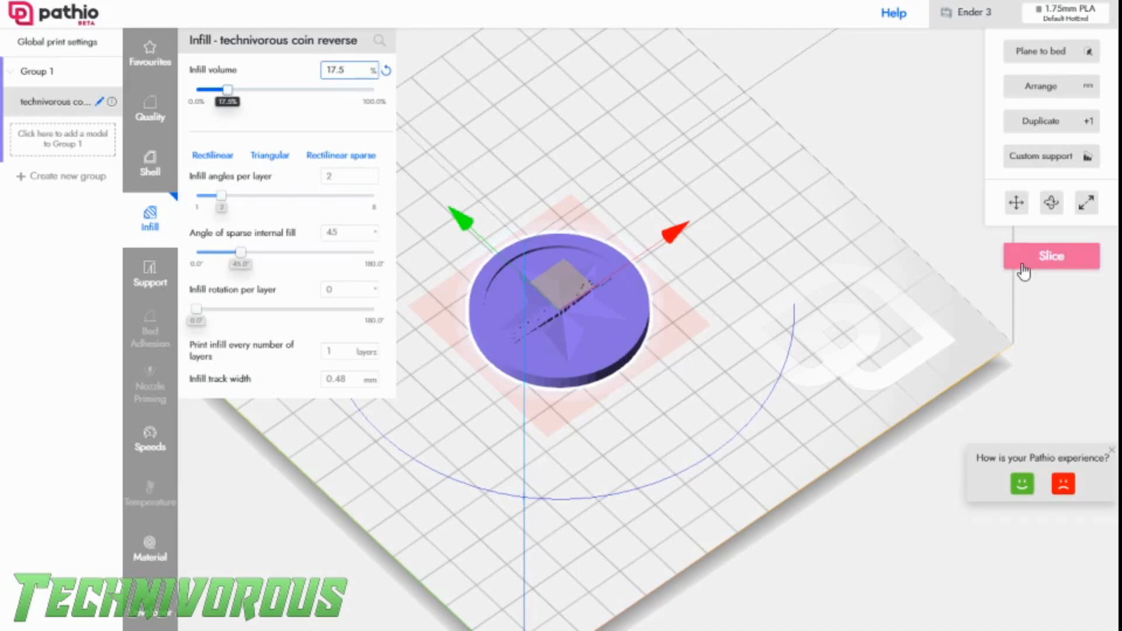
Start slicing the coin into G-code at 17.5% infill
click(1051, 256)
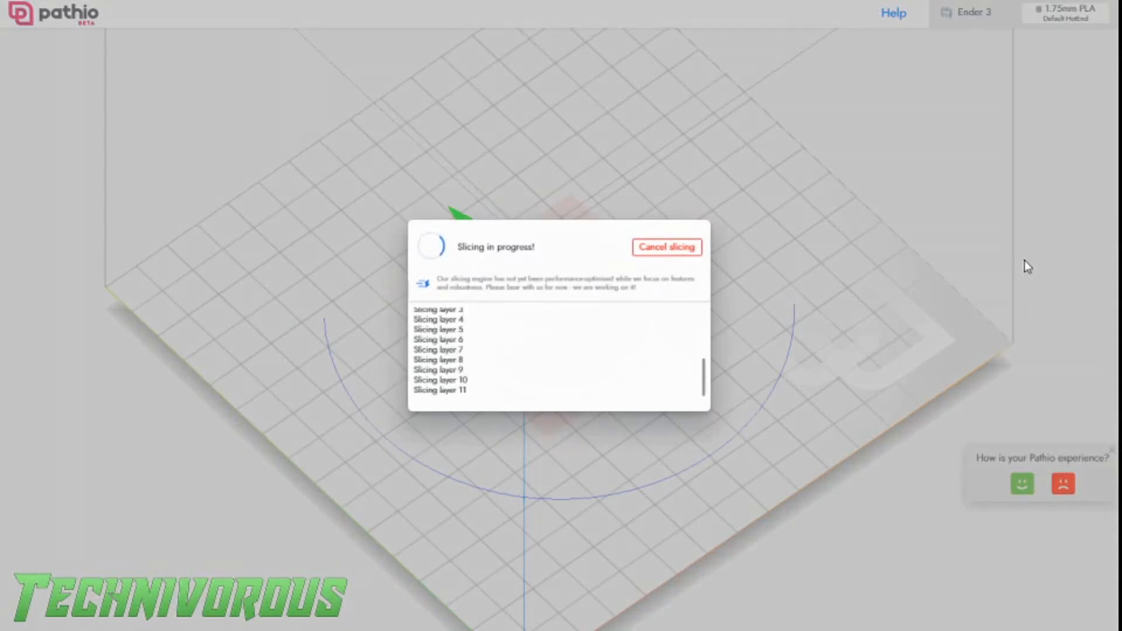